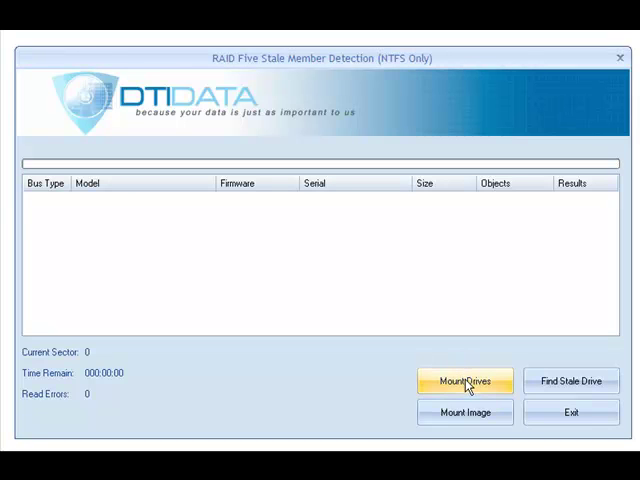
Mount the three attached ATA drives so they appear with model, firmware, serial and size.
{"action": "left_click", "coordinate": [464, 381]}
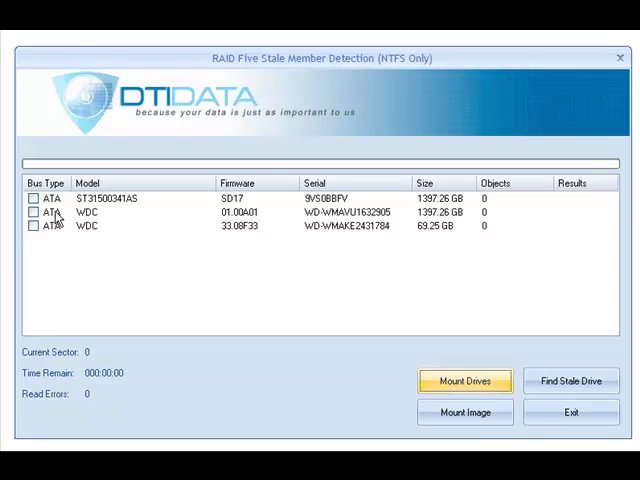
Check the ST31500341AS, 1397.26 GB WDC and 69.25 GB WDC drives.
{"action": "left_click", "coordinate": [32, 198]}
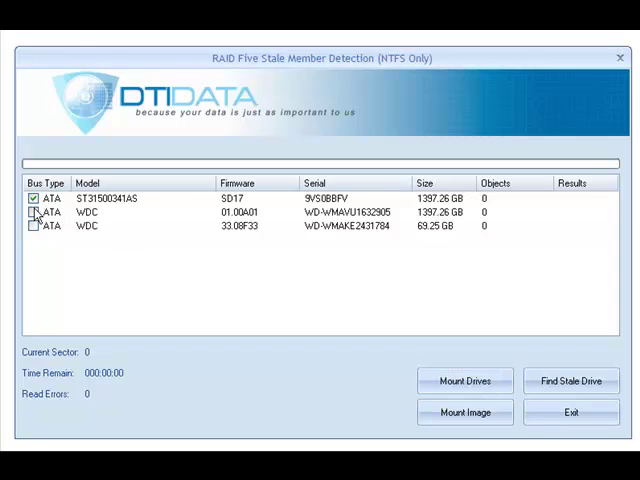
{"action": "left_click", "coordinate": [32, 211]}
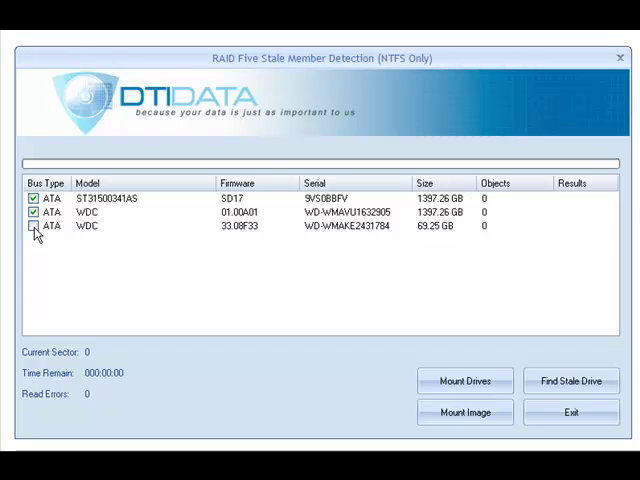
{"action": "left_click", "coordinate": [33, 225]}
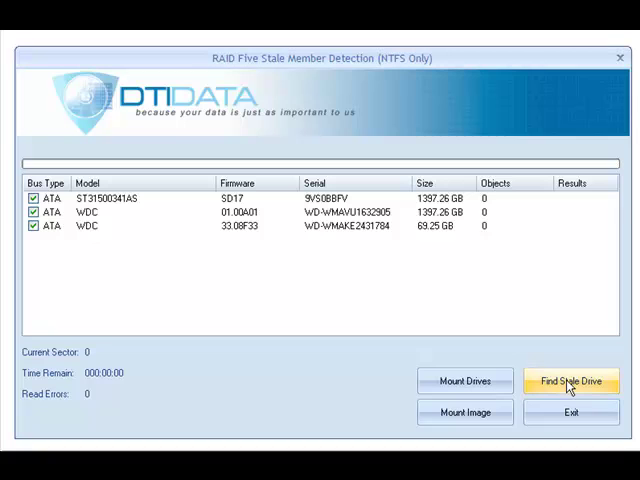
Run Find Stale Drive so Objects and Results rank the drives First, Second, Third.
{"action": "left_click", "coordinate": [571, 381]}
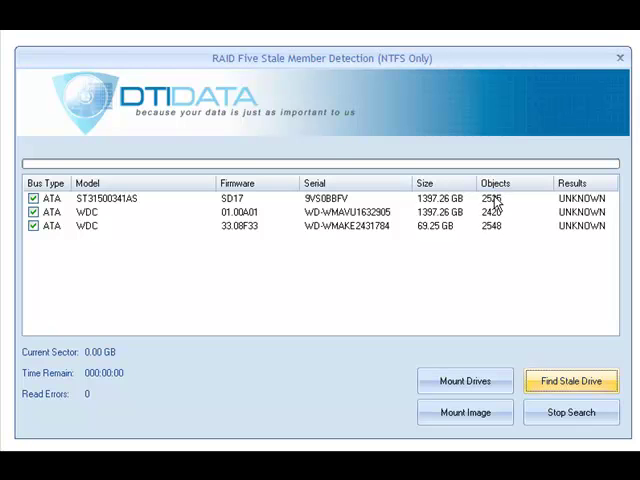
{"action": "left_click", "coordinate": [571, 381]}
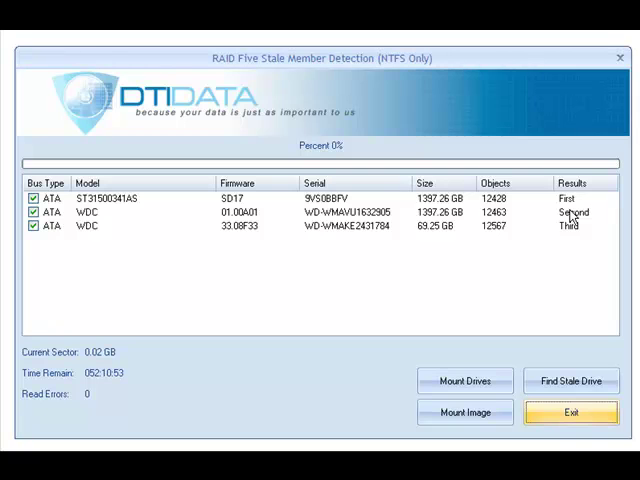
{"action": "mouse_move", "coordinate": [572, 216]}
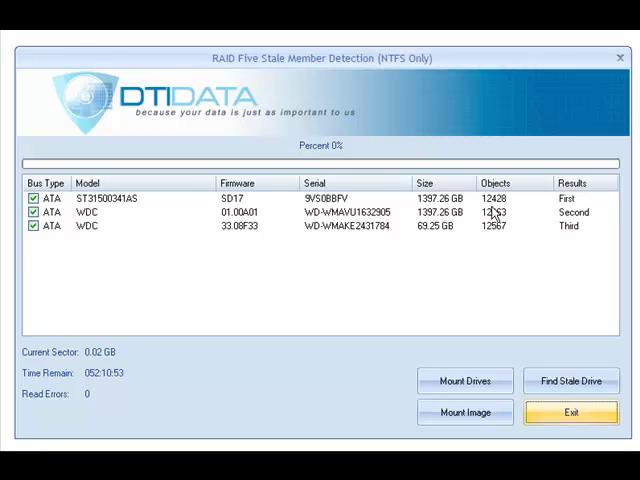
{"action": "mouse_move", "coordinate": [494, 212]}
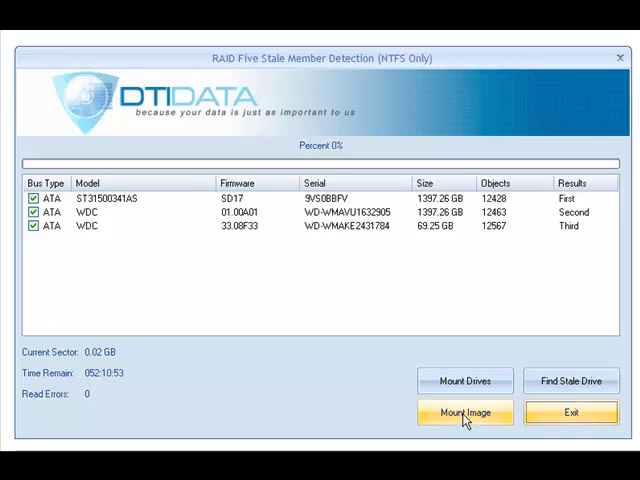
{"action": "left_click", "coordinate": [464, 412]}
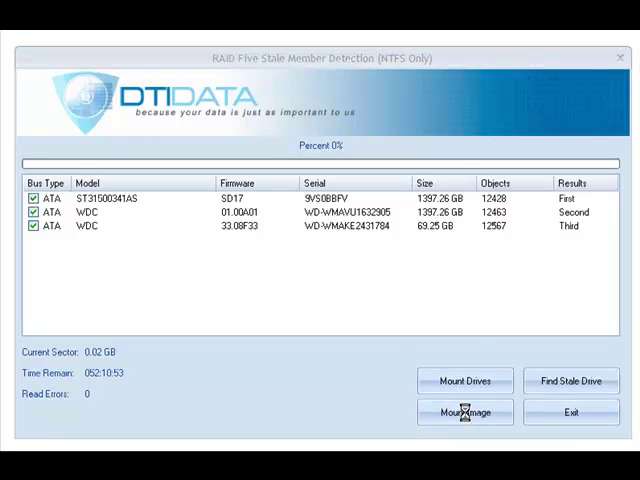
{"action": "left_click", "coordinate": [464, 412]}
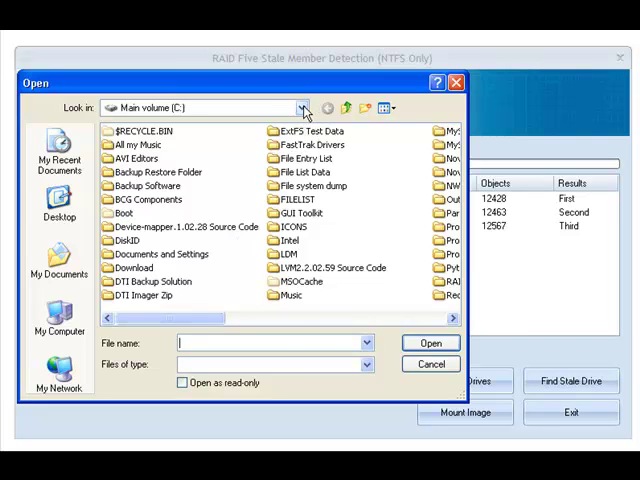
{"action": "left_click", "coordinate": [302, 107]}
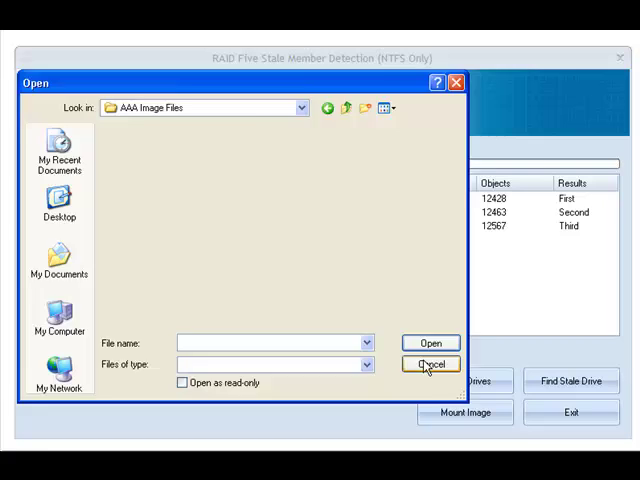
{"action": "left_click", "coordinate": [431, 363]}
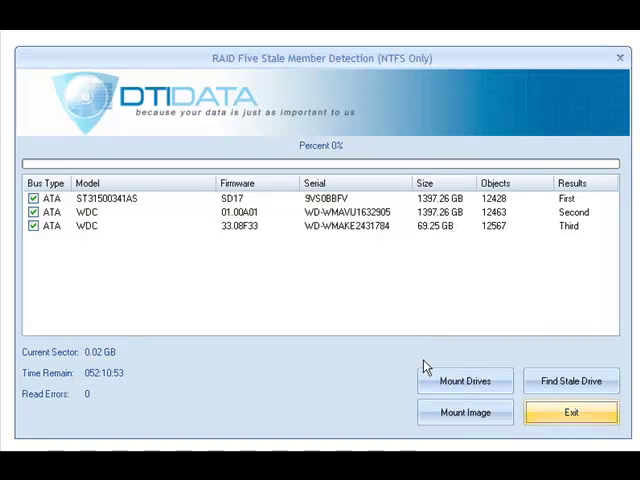